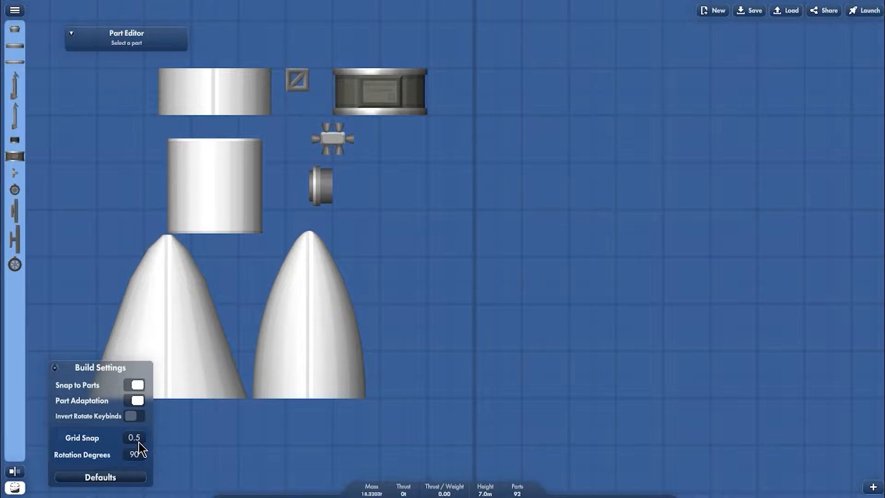
{"action": "mouse_move", "coordinate": [178, 418]}
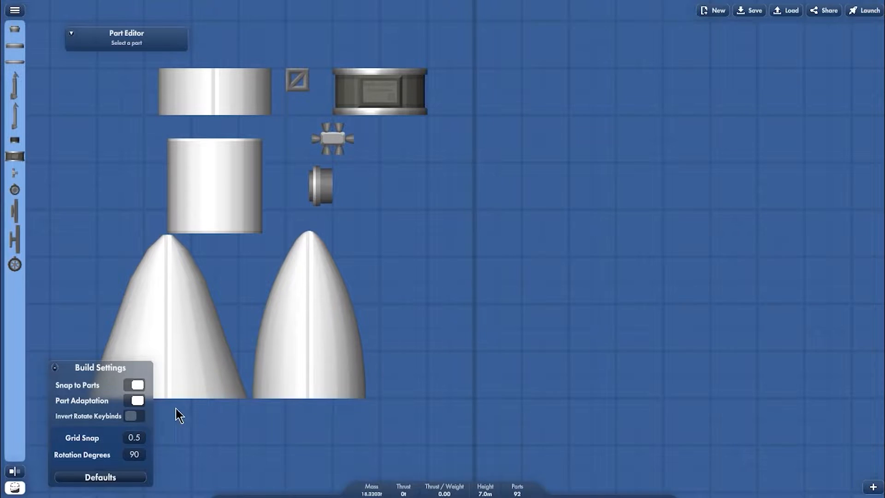
Change the build setting Rotation Degrees from 90 to 5.
{"action": "left_click", "coordinate": [134, 455]}
{"action": "type", "text": "5"}
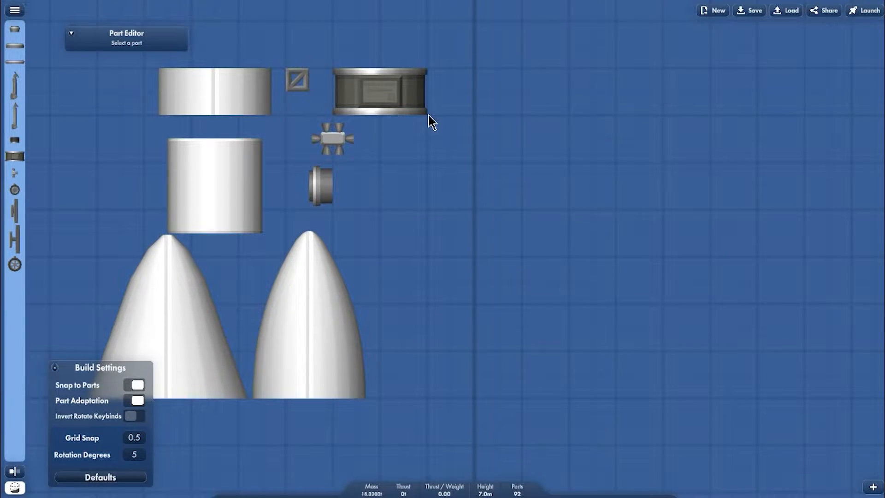
{"action": "left_click", "coordinate": [215, 92]}
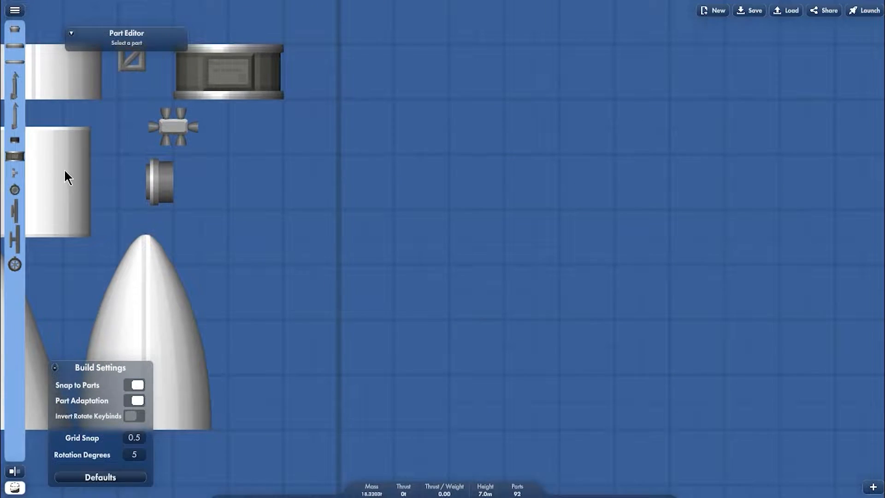
Tilt a nose cone to 330 degrees for the helmet and add a tank at 12, 7.5.
{"action": "left_click_drag", "start_coordinate": [62, 176], "coordinate": [477, 208]}
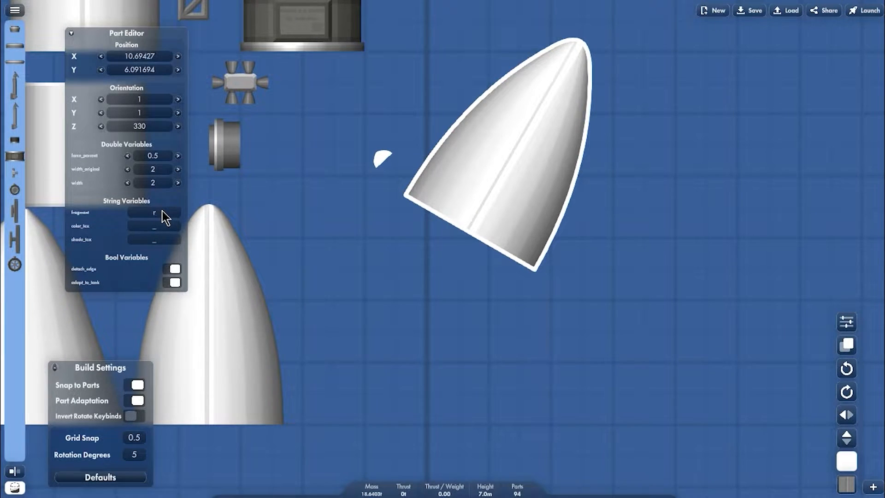
{"action": "left_click", "coordinate": [481, 296]}
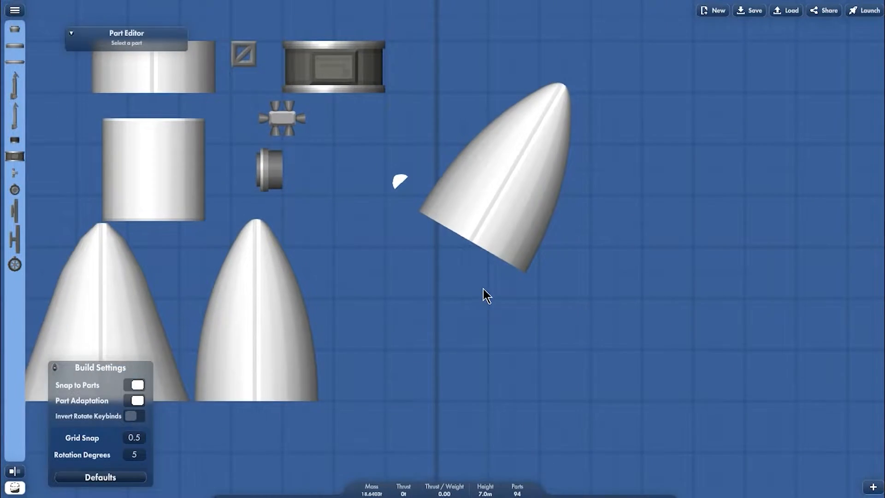
{"action": "left_click", "coordinate": [497, 162]}
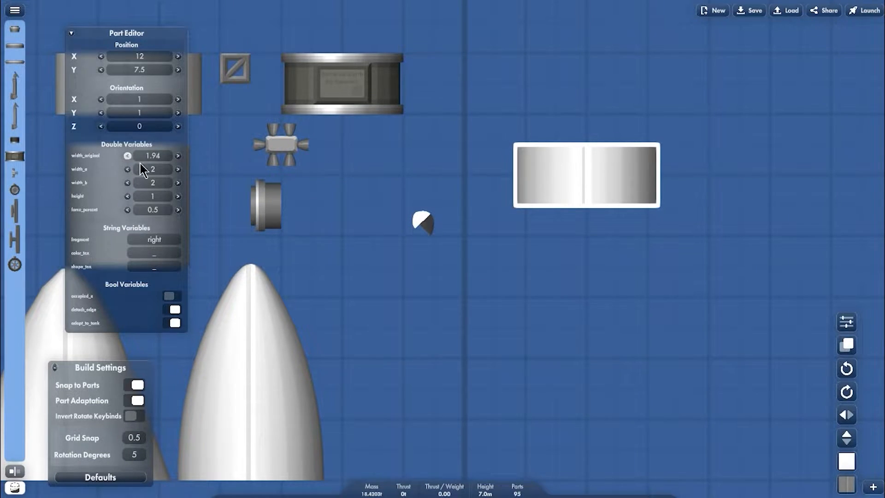
Narrow the width of the white fuselage block beside the helmet.
{"action": "left_click", "coordinate": [129, 156]}
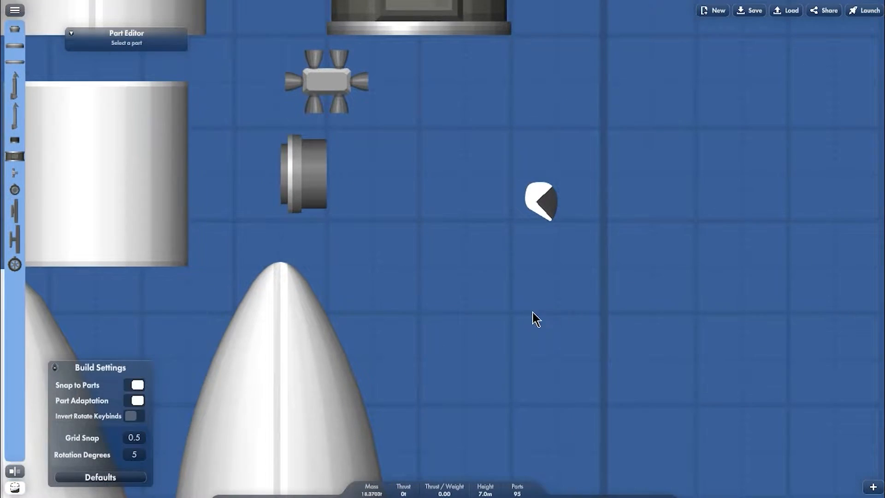
{"action": "mouse_move", "coordinate": [414, 331]}
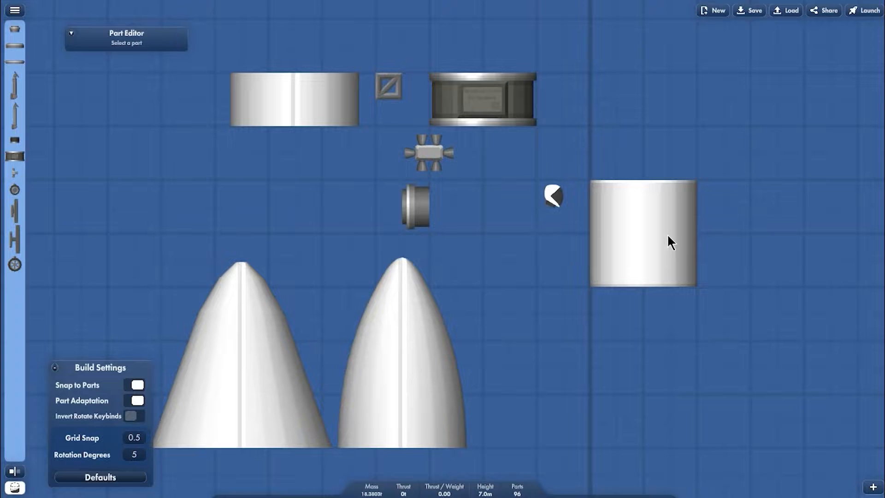
Place white and dark fuselage parts as the torso, neck and an arm.
{"action": "left_click_drag", "start_coordinate": [642, 231], "coordinate": [268, 206]}
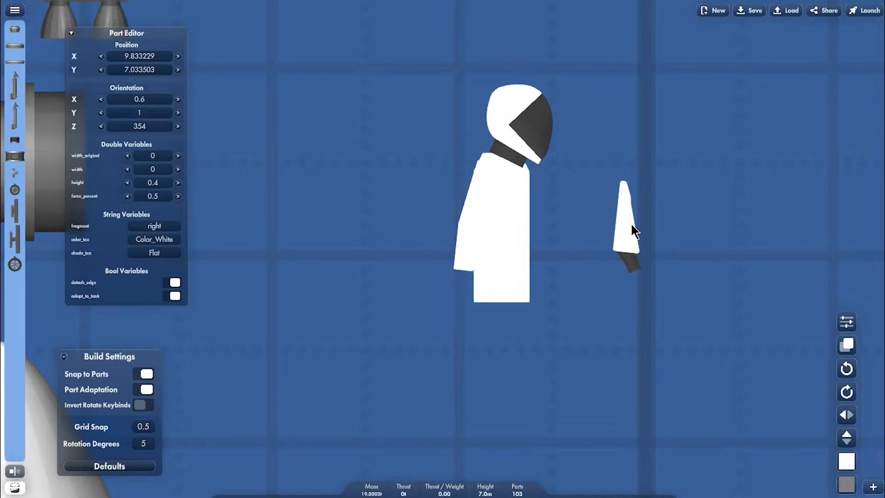
{"action": "mouse_move", "coordinate": [649, 216]}
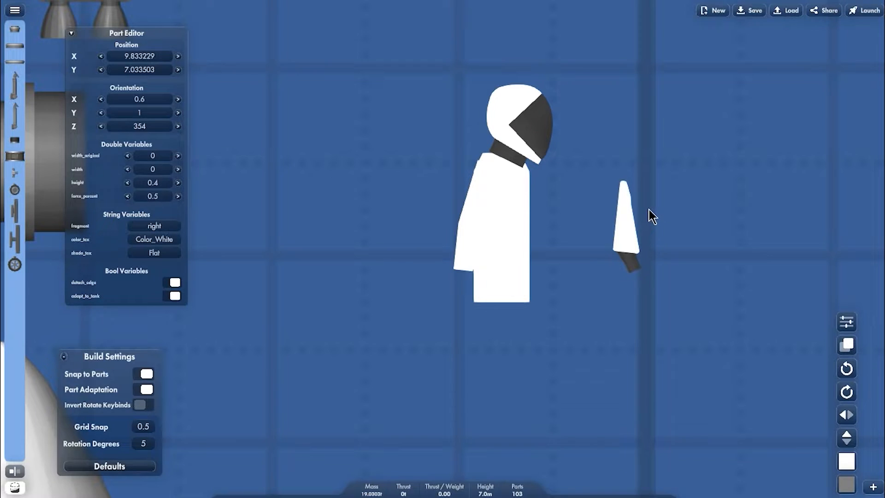
{"action": "mouse_move", "coordinate": [630, 259]}
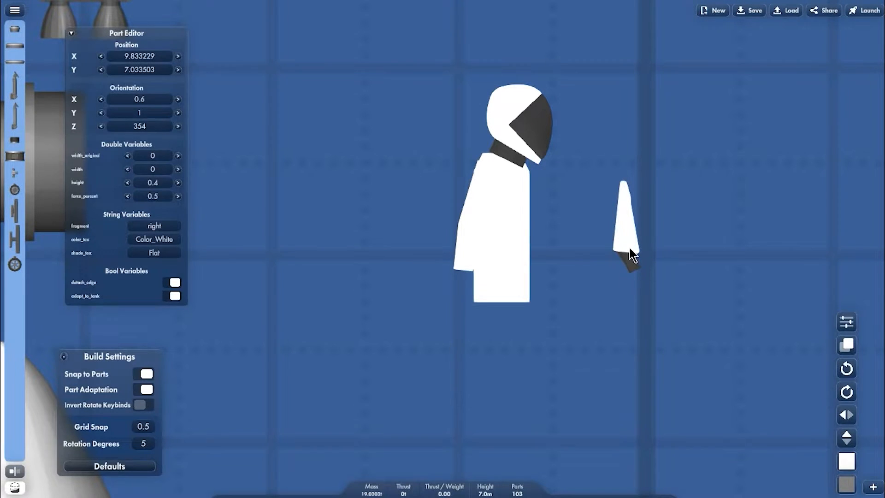
{"action": "left_click", "coordinate": [644, 200]}
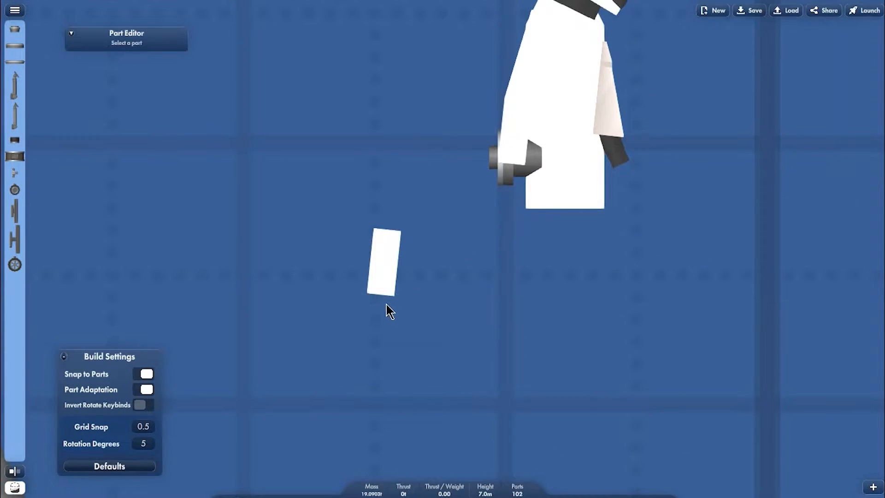
Attach a white fuselage leg below the astronaut's torso.
{"action": "left_click", "coordinate": [382, 265]}
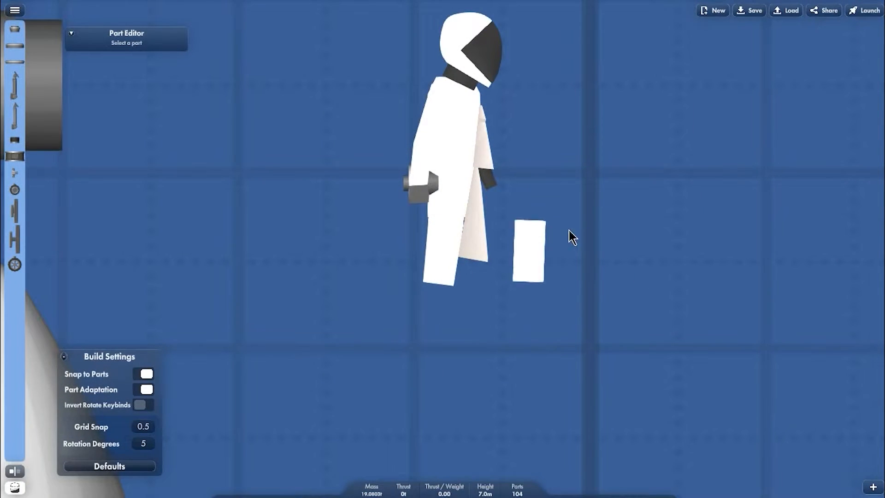
Add a grey badge and a US flag patch to the upper arm.
{"action": "left_click", "coordinate": [530, 249]}
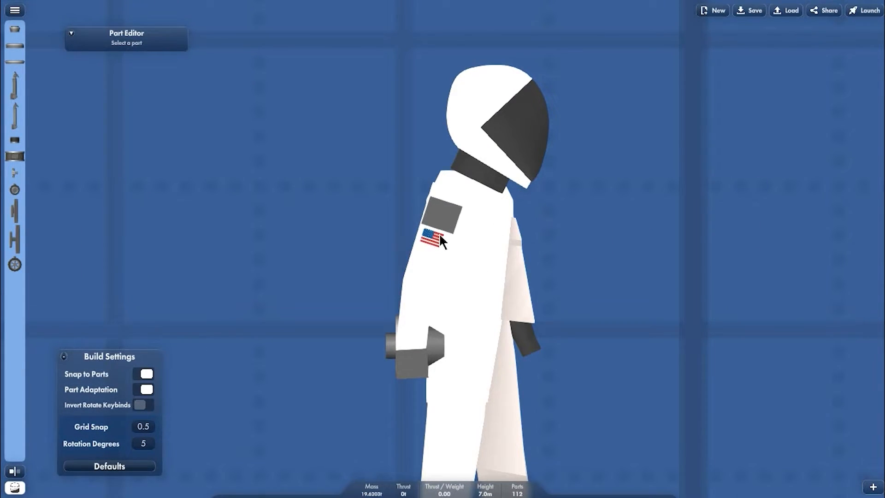
{"action": "mouse_move", "coordinate": [324, 298]}
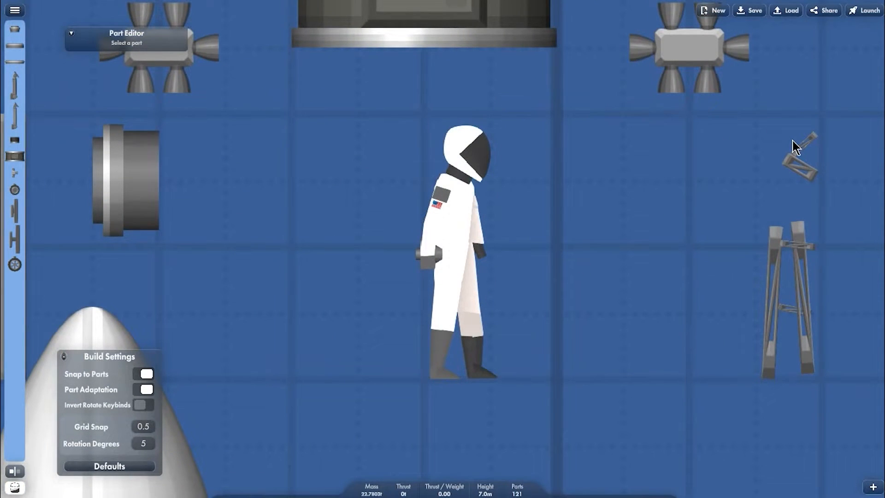
Adjust strut orientations into dark boots, with infinite build area and part clipping on.
{"action": "left_click", "coordinate": [801, 157]}
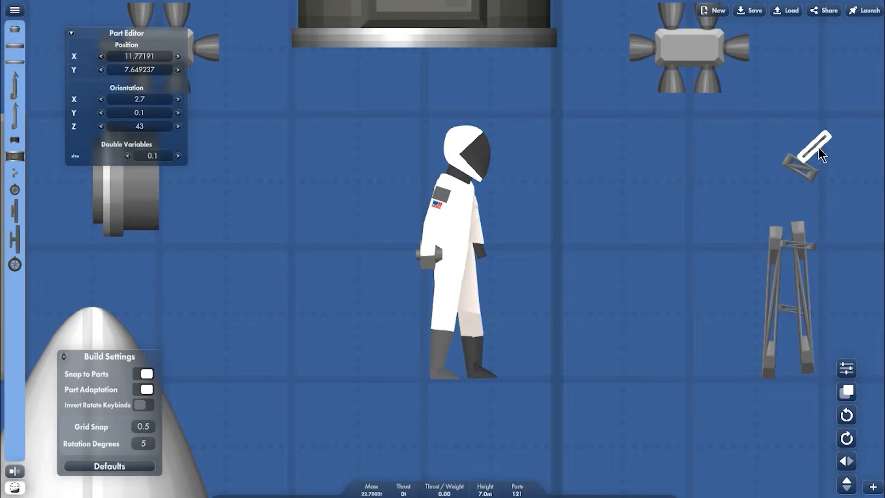
{"action": "left_click", "coordinate": [72, 32]}
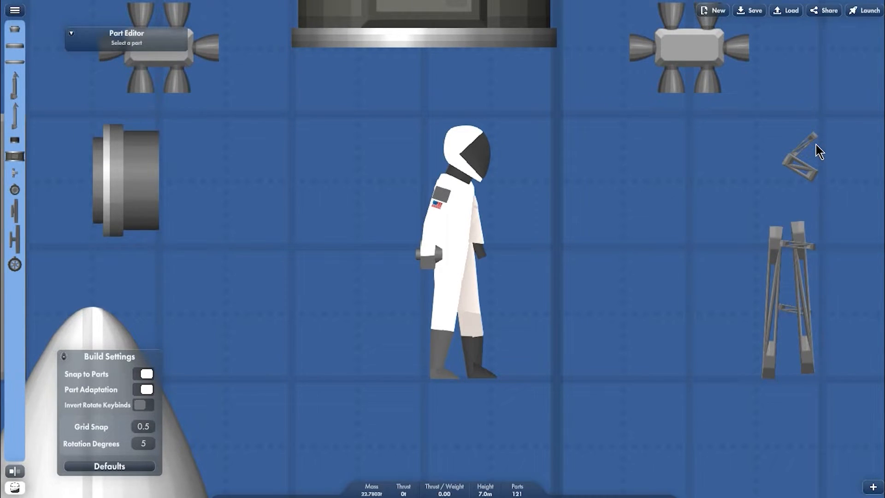
{"action": "left_click", "coordinate": [801, 269]}
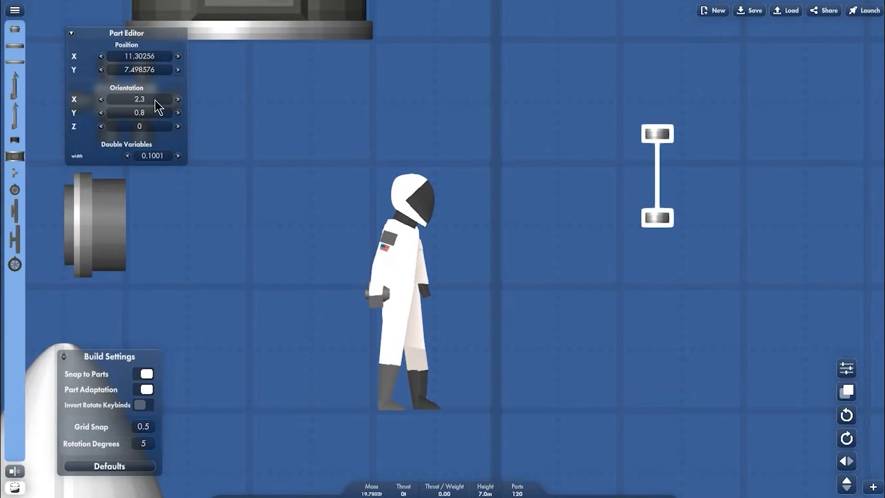
{"action": "left_click", "coordinate": [152, 156]}
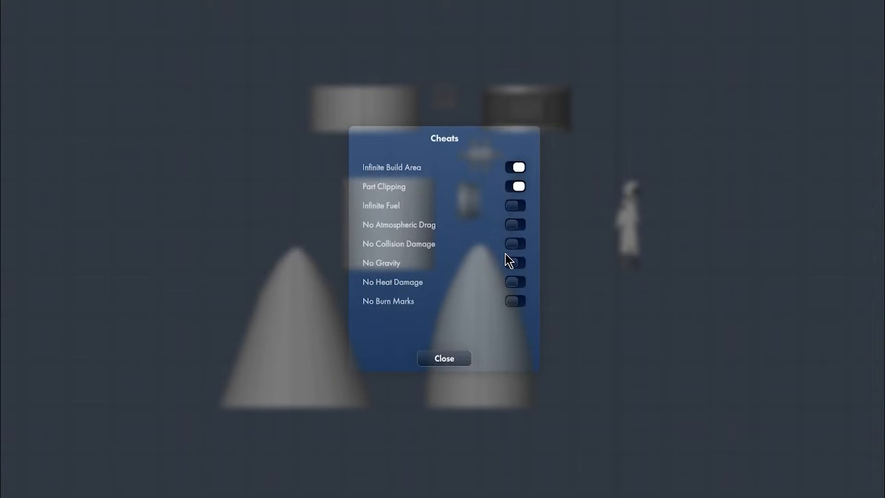
Close the cheat settings and launch the astronaut build above the grey ground.
{"action": "left_click", "coordinate": [444, 358]}
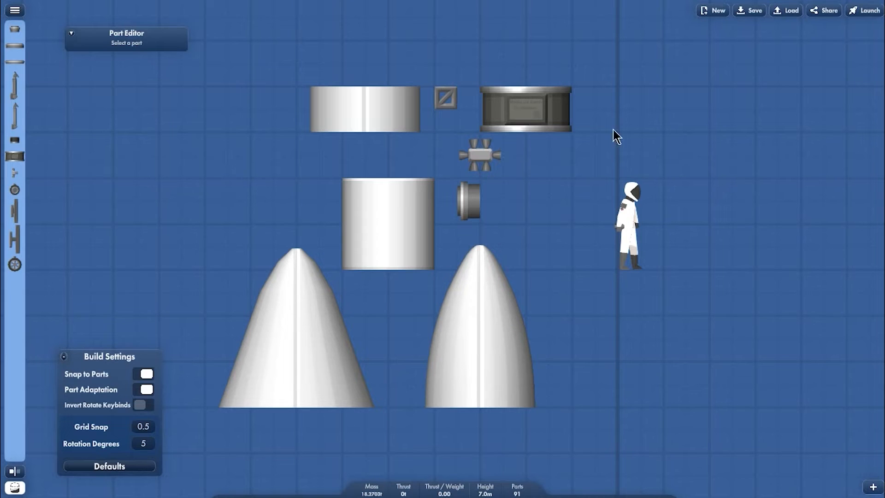
{"action": "left_click", "coordinate": [862, 10]}
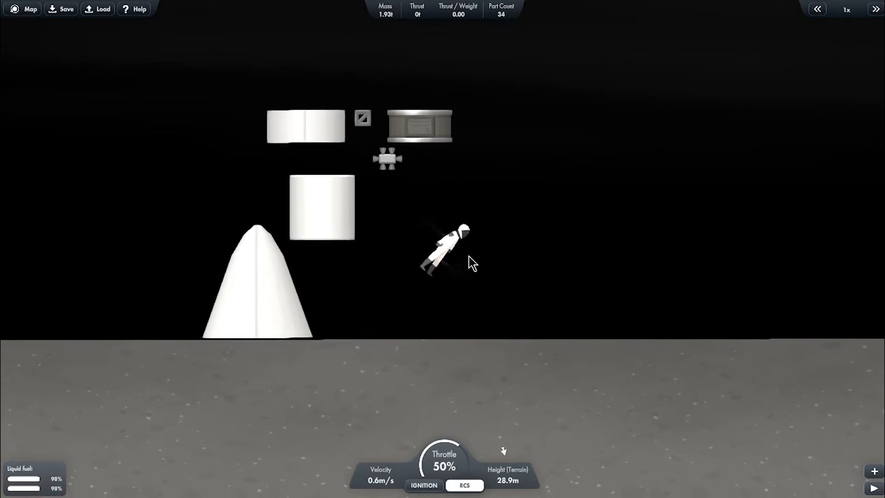
Exit flight with Escape, returning to the builder with the astronaut and one tank.
{"action": "key", "text": "Escape"}
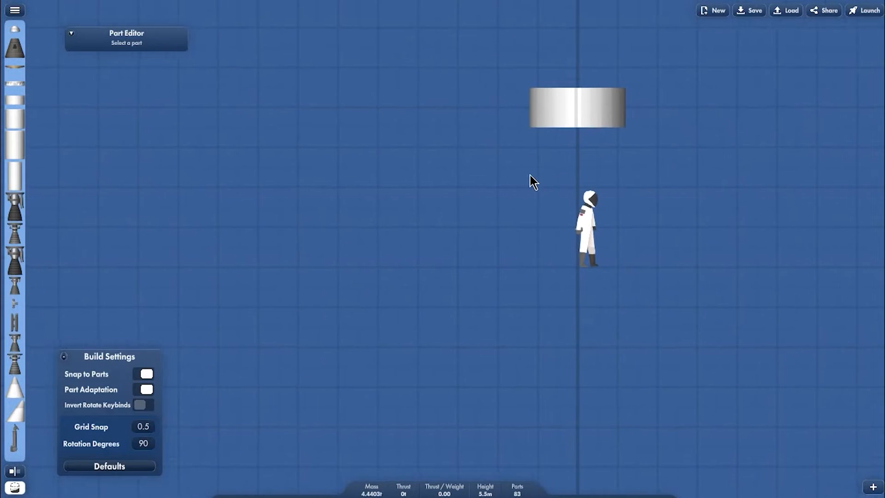
Assemble an orange-suited astronaut with a white helmet and remove the leftover tanks.
{"action": "left_click", "coordinate": [586, 230]}
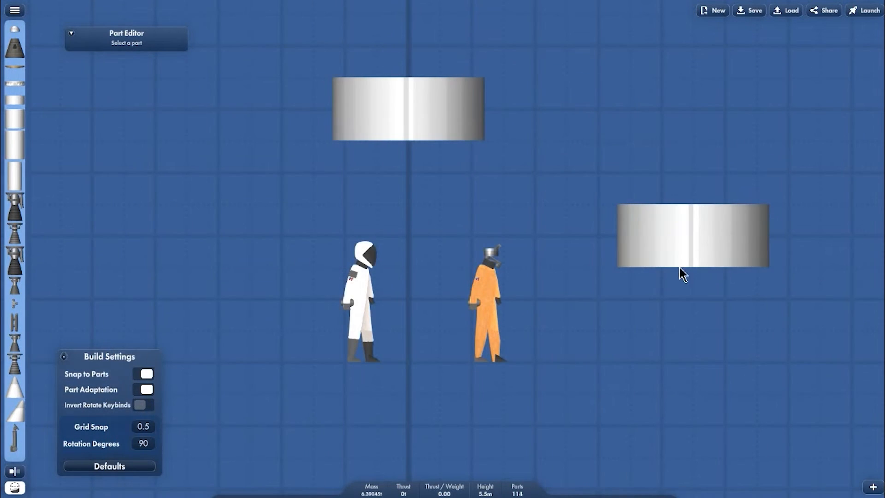
{"action": "mouse_move", "coordinate": [710, 219]}
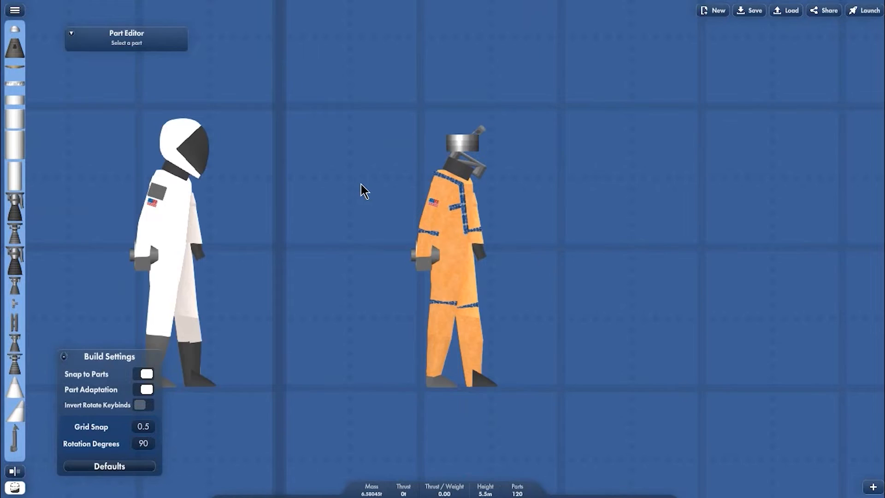
{"action": "left_click", "coordinate": [182, 147]}
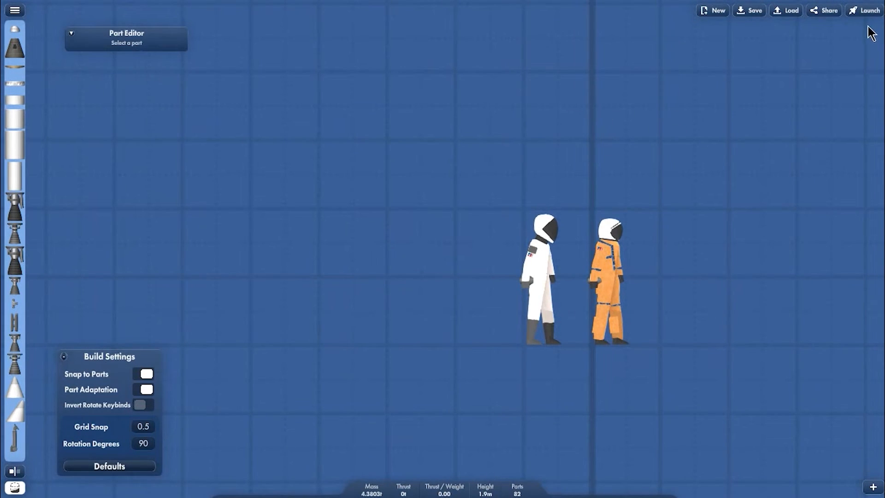
Launch both astronaut figures and place the orange one on the Discovery shuttle.
{"action": "left_click", "coordinate": [871, 10]}
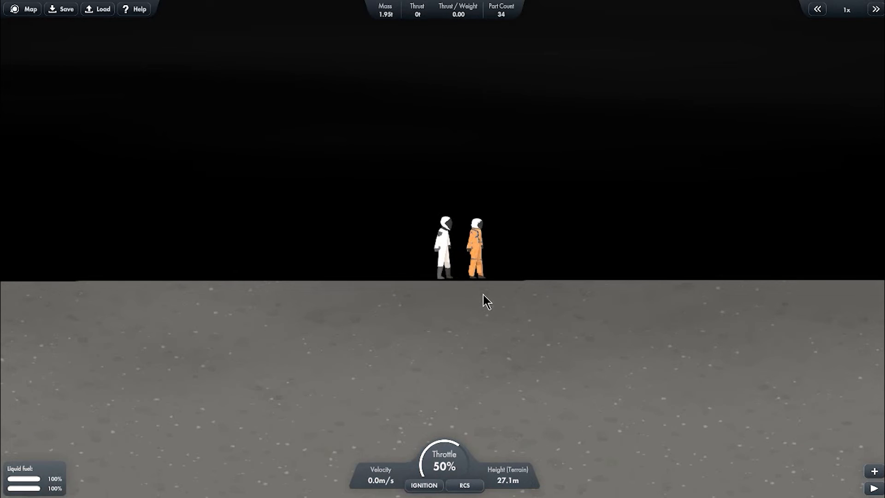
{"action": "left_click", "coordinate": [466, 486]}
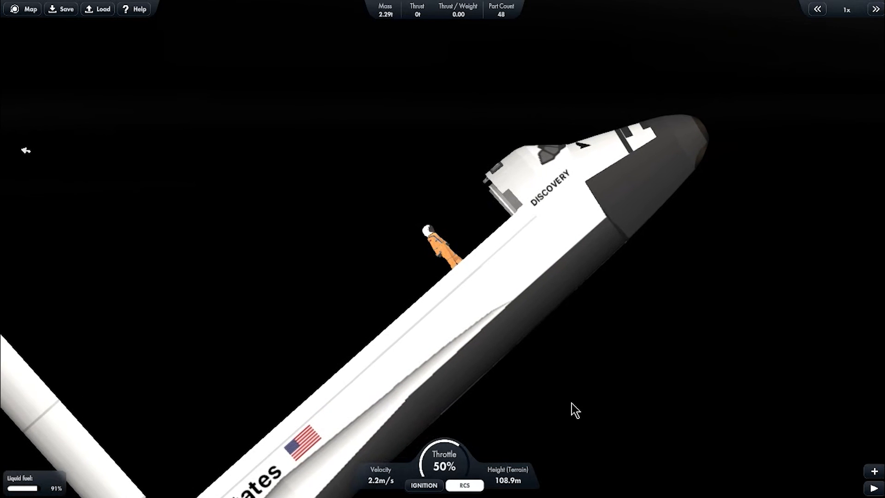
Zoom the view and switch RCS off while the orange astronaut stands on the orbiter.
{"action": "scroll", "scroll_direction": "down", "scroll_amount": 3}
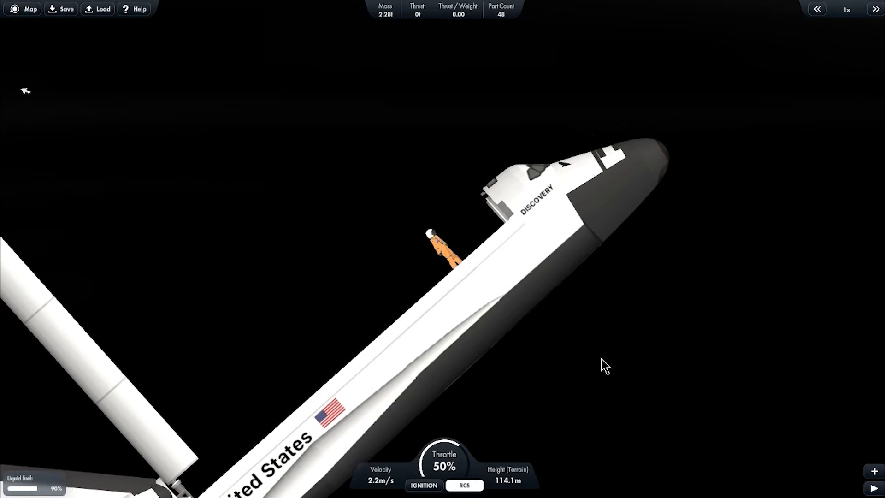
{"action": "left_click", "coordinate": [465, 485]}
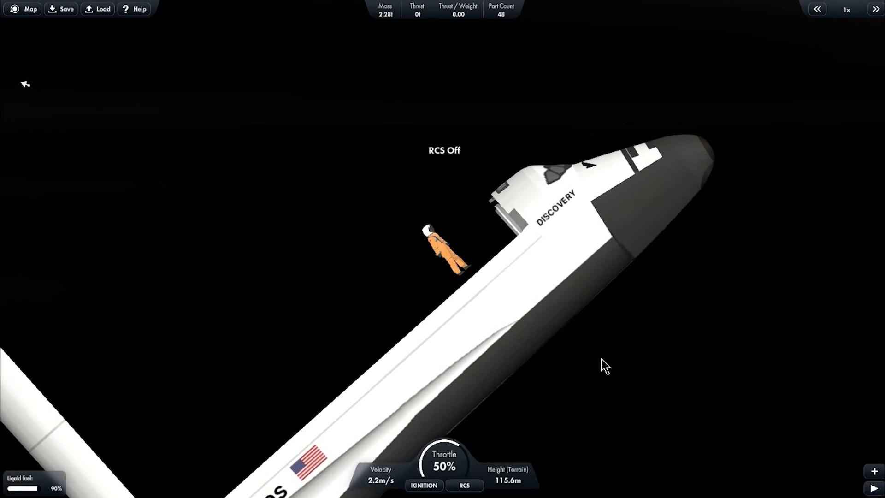